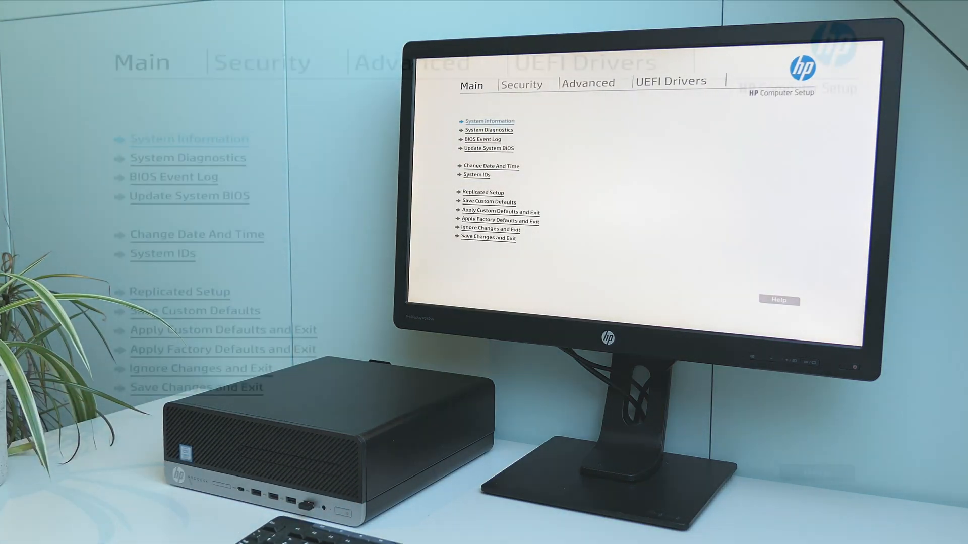
# Step: Review basic then advanced system information, scrolling through processor and DIMM details
pyautogui.click(490, 121)
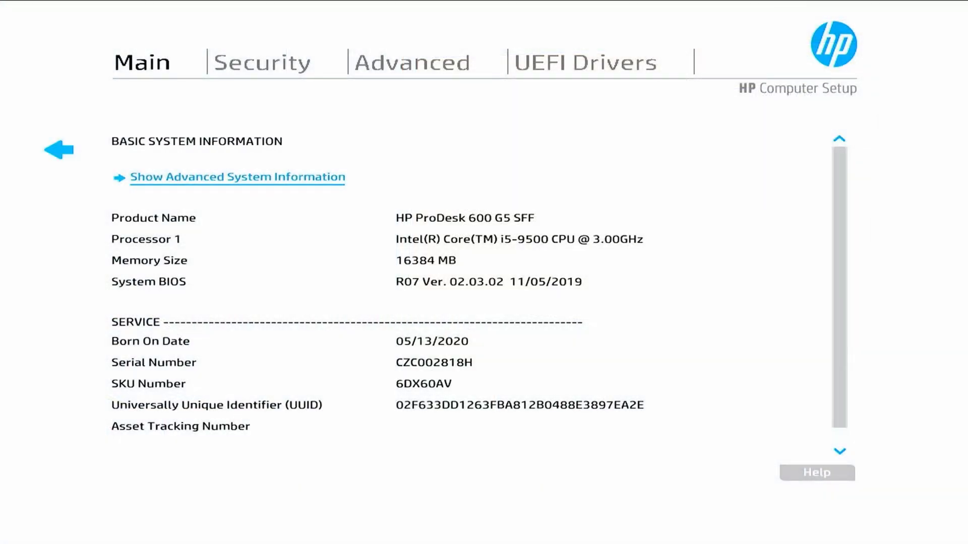
pyautogui.click(237, 178)
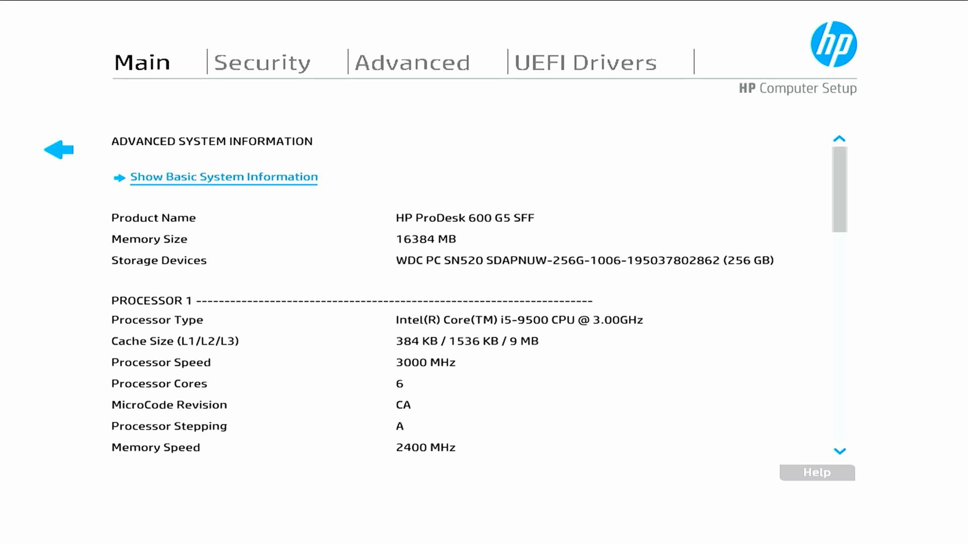
pyautogui.scroll(-3)
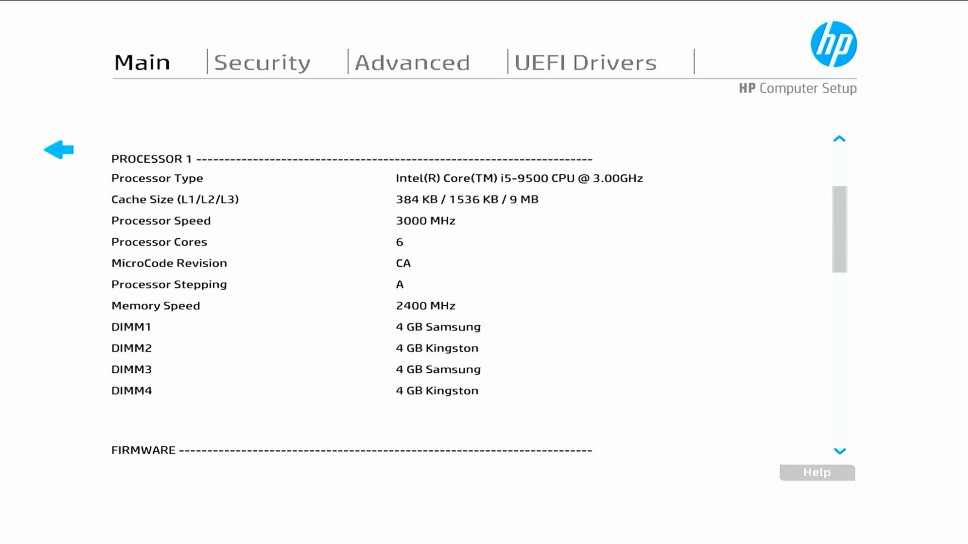
pyautogui.scroll(-3)
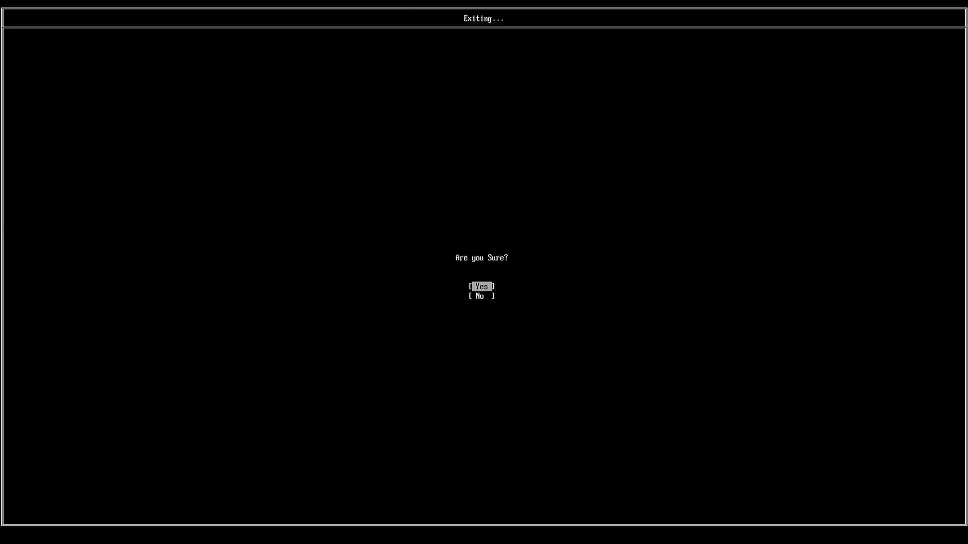
# Step: Browse the Advanced settings menu, then exit setup into Windows
pyautogui.click(480, 296)
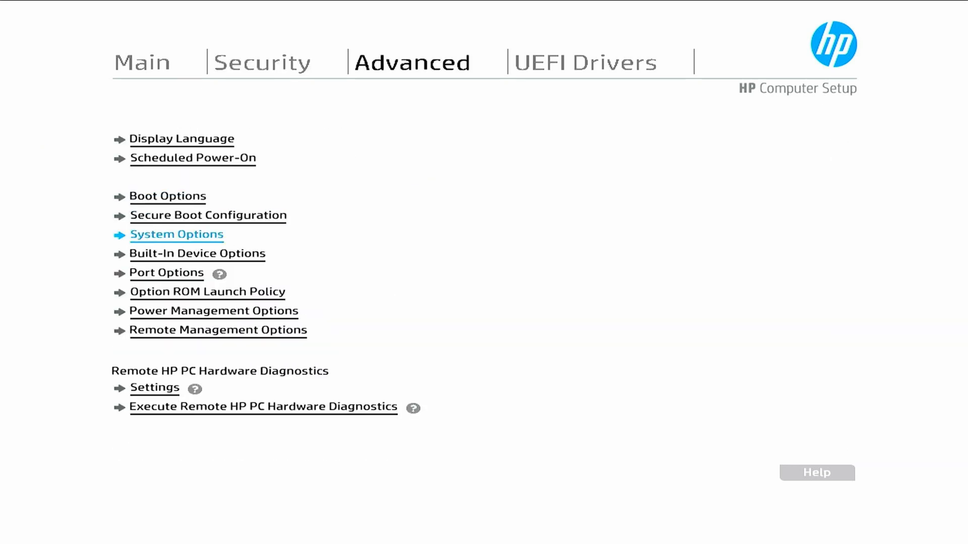
pyautogui.click(176, 235)
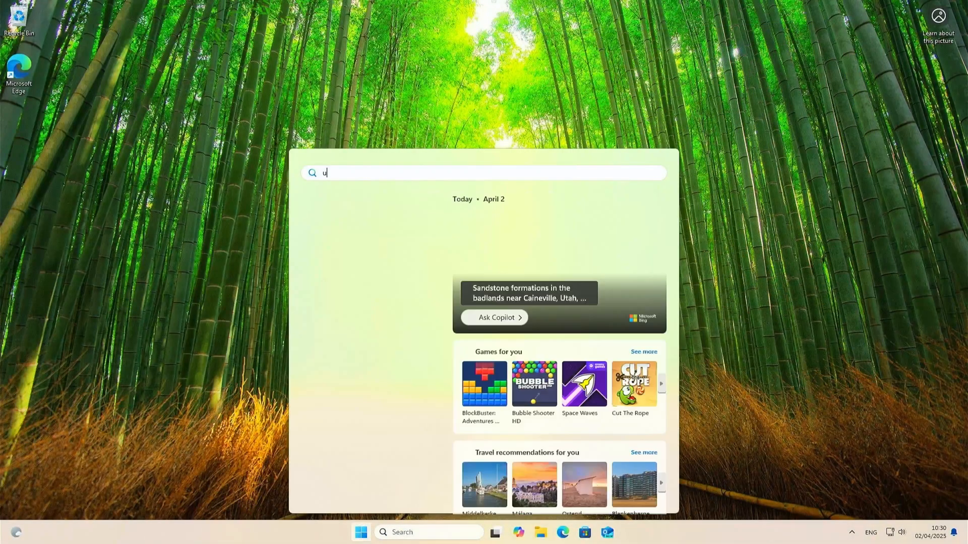
# Step: Search 'update' and confirm Windows Update reports the system is up to date
pyautogui.write('pdate')
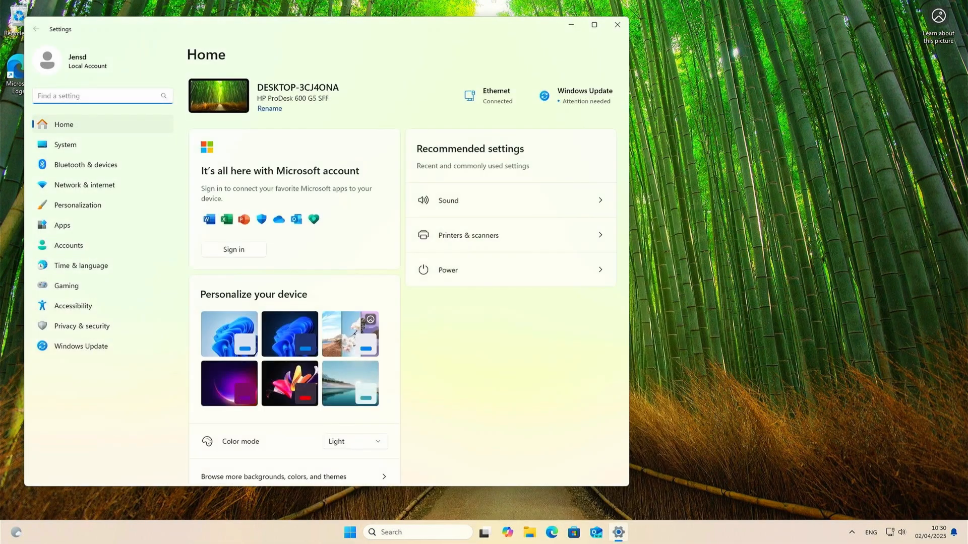
pyautogui.click(81, 346)
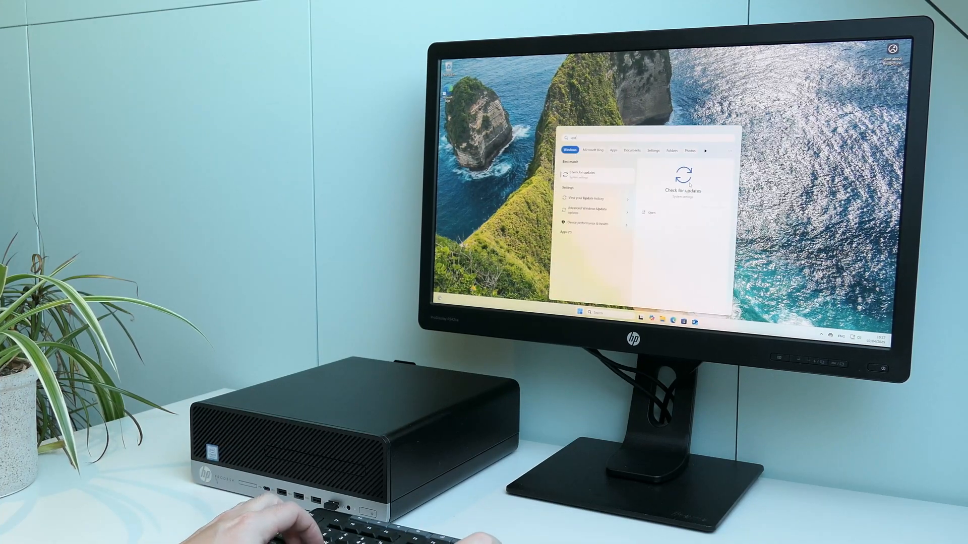
pyautogui.click(587, 175)
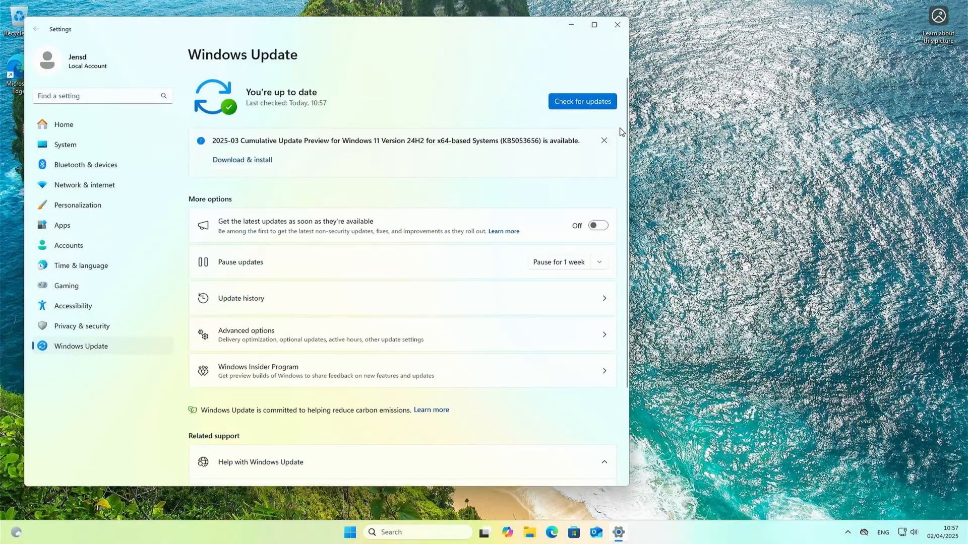
# Step: View the System > About page with device and Windows specifications, then close Settings
pyautogui.click(65, 144)
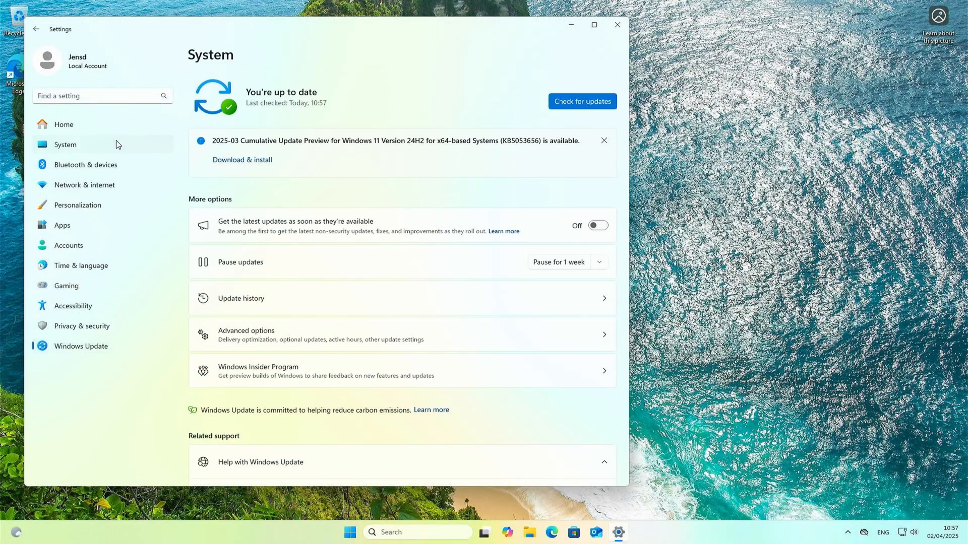
pyautogui.click(64, 144)
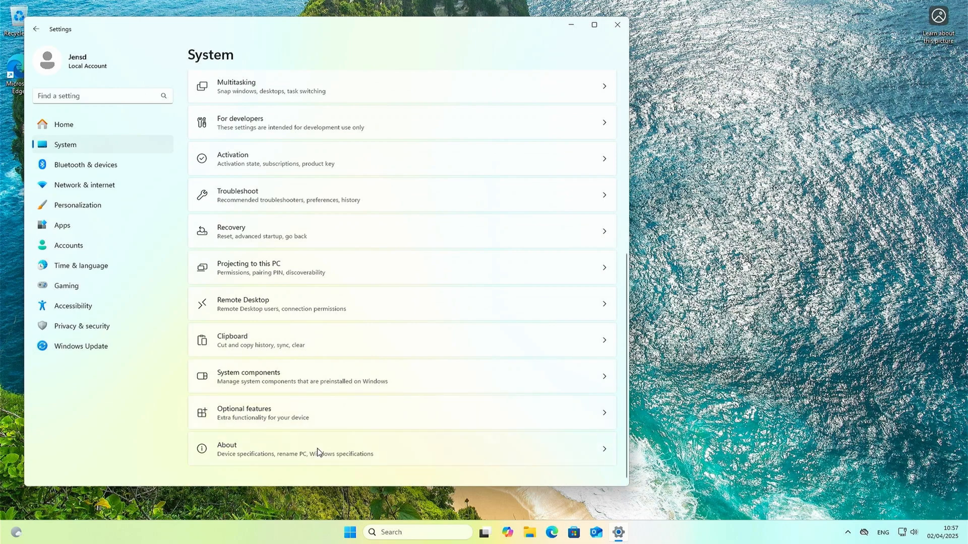
pyautogui.click(401, 449)
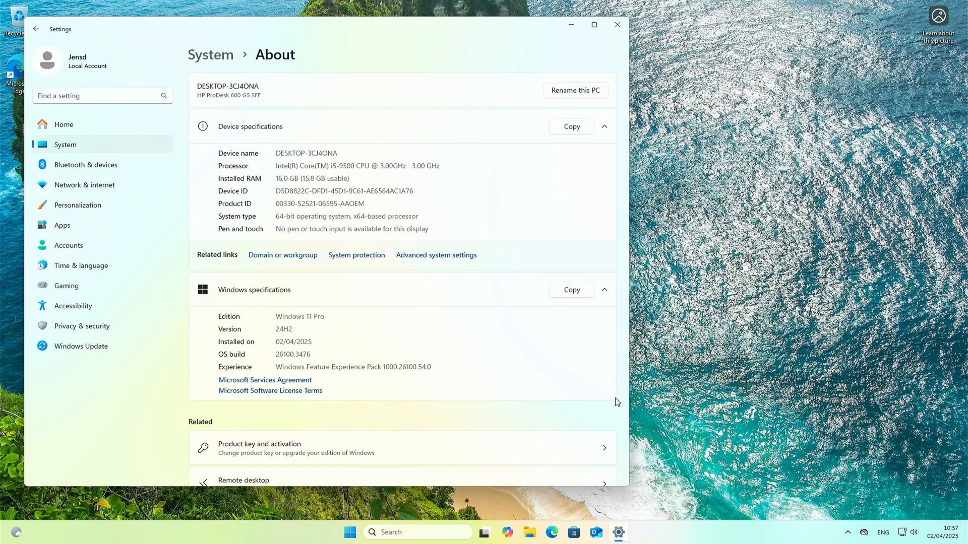
pyautogui.click(616, 25)
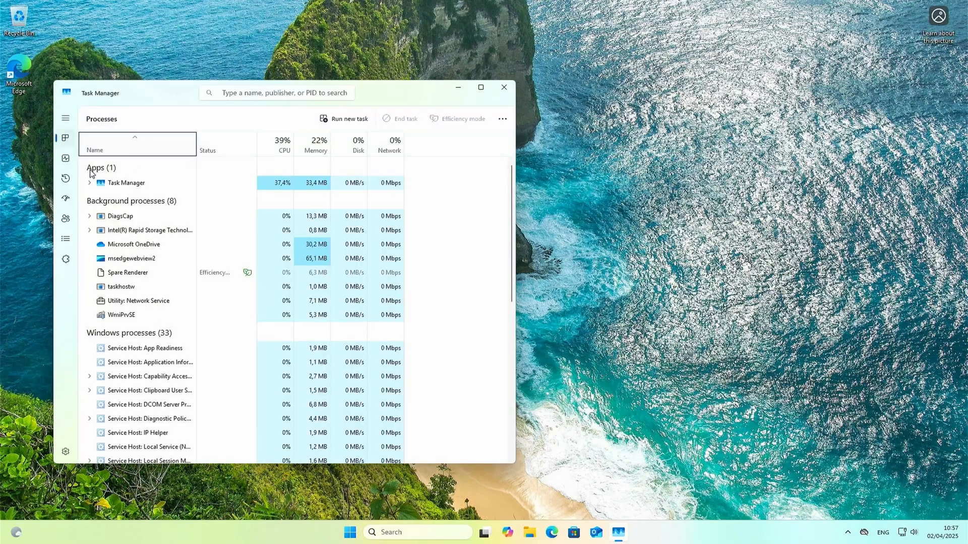
# Step: Review the Performance readouts for memory, Disk 0 (C:), Ethernet and CPU
pyautogui.click(64, 158)
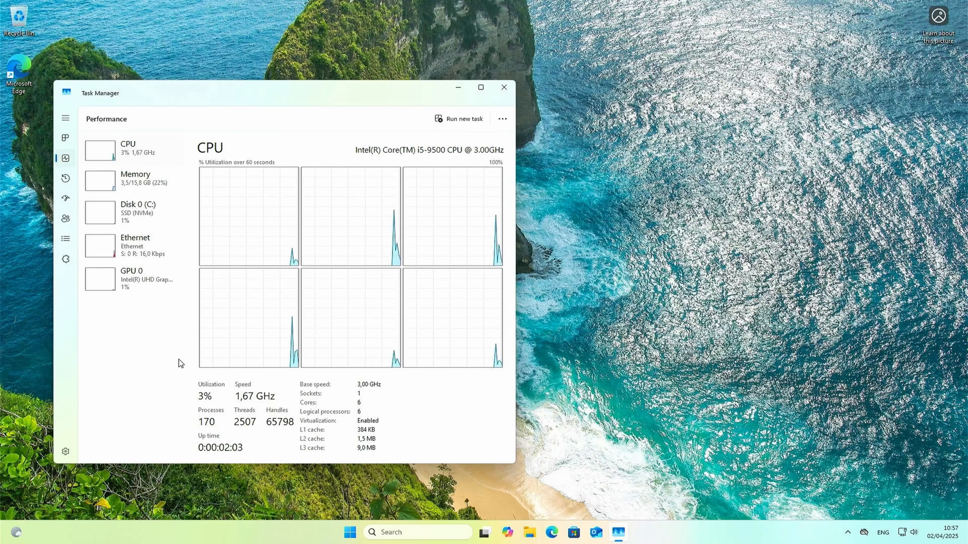
pyautogui.moveTo(141, 183)
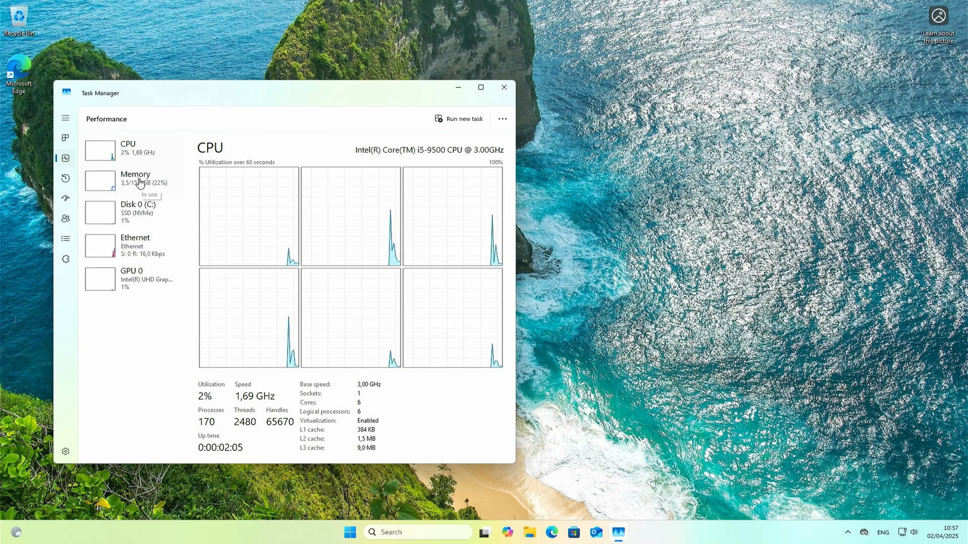
pyautogui.click(134, 177)
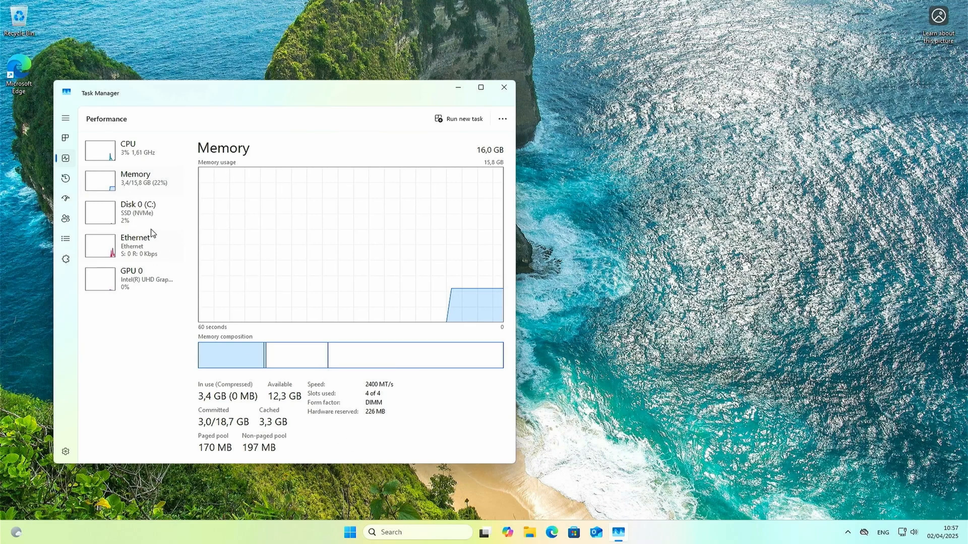
pyautogui.click(131, 212)
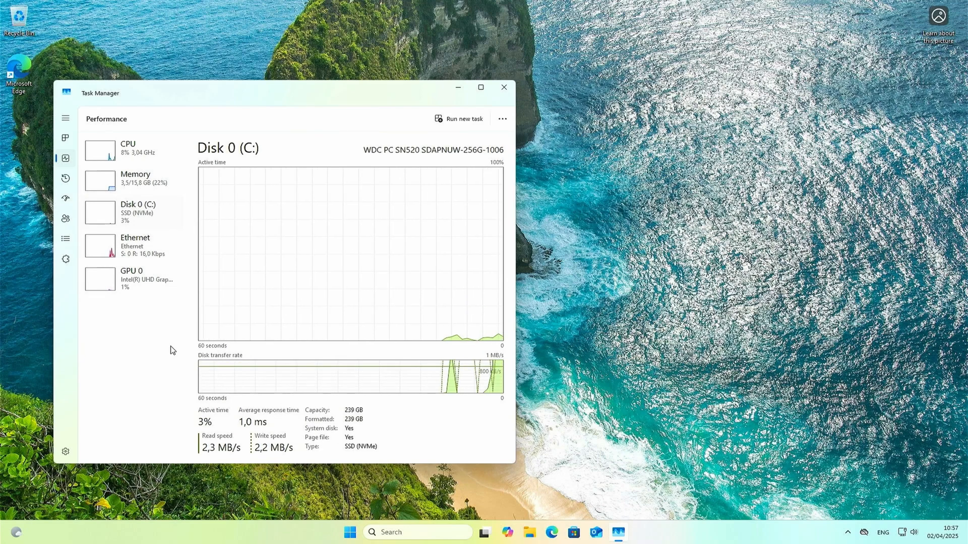
pyautogui.click(131, 245)
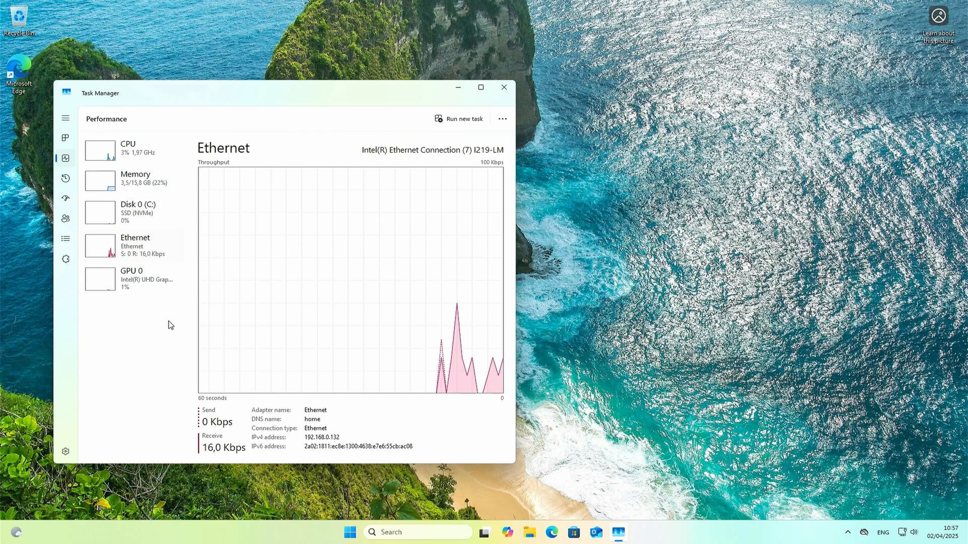
pyautogui.click(130, 278)
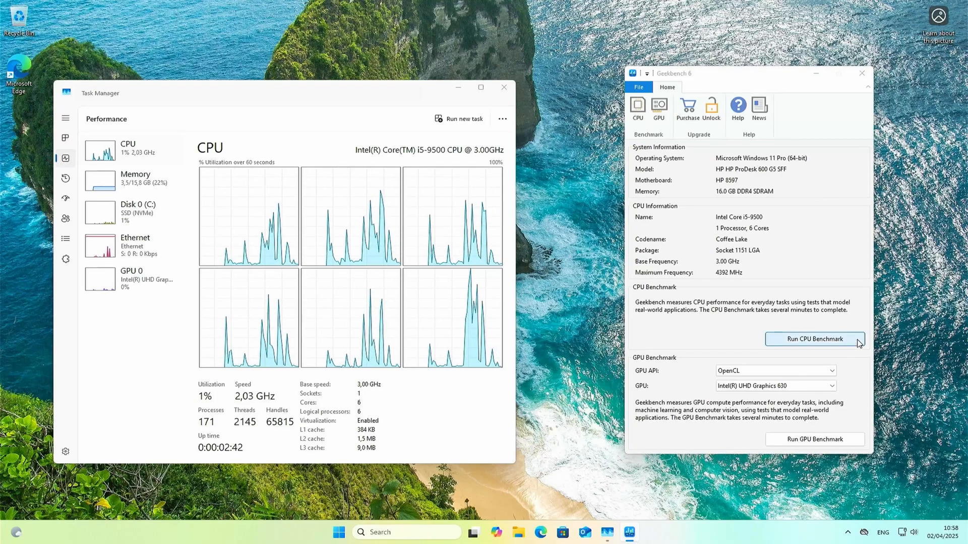
# Step: Run the CPU benchmark and view the 1541 single-core / 5553 multi-core result
pyautogui.click(814, 339)
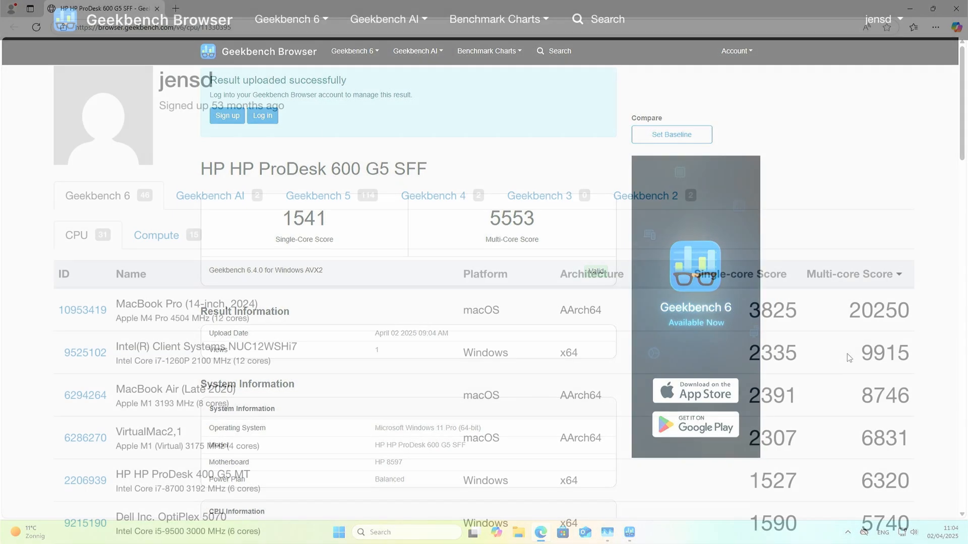
pyautogui.scroll(-3)
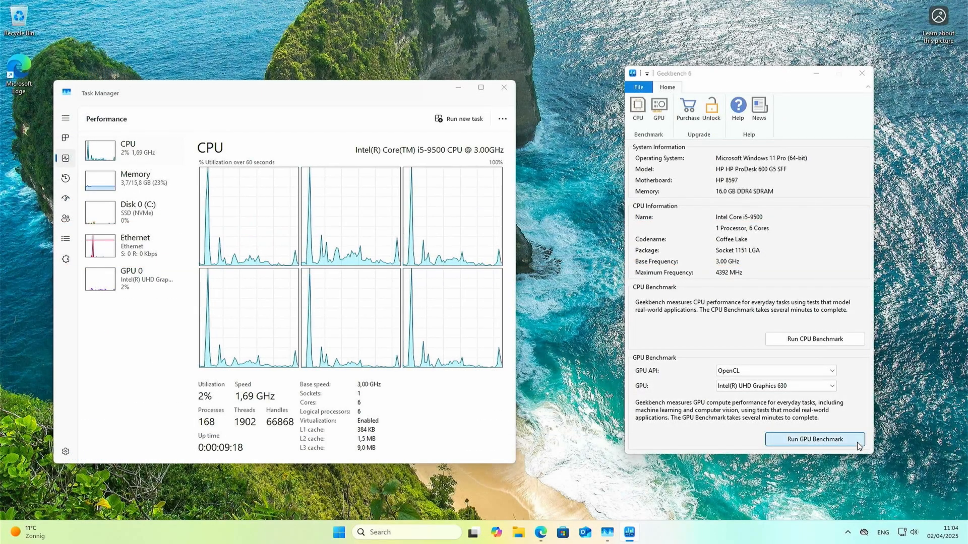
# Step: Run the OpenCL GPU benchmark scoring 5536 and compare it in the Compute results list
pyautogui.click(815, 438)
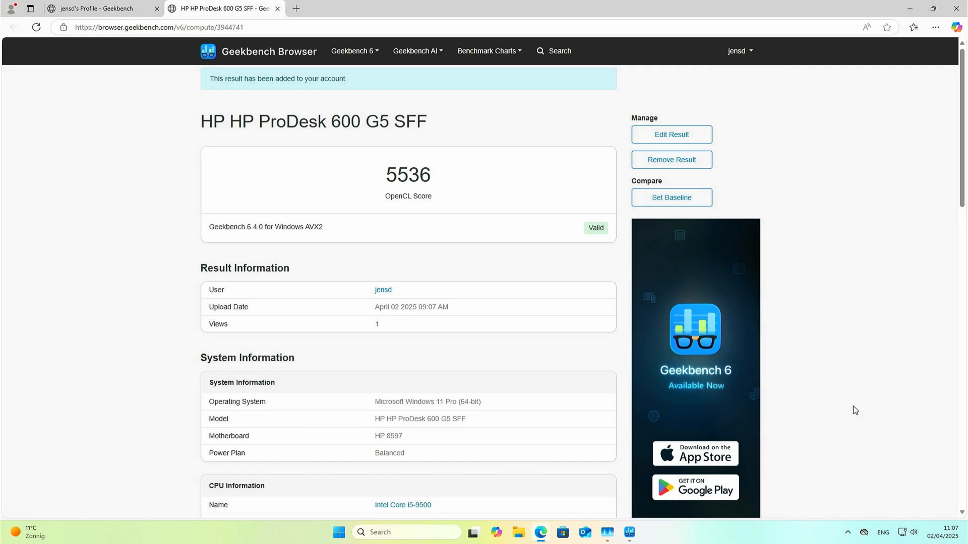
pyautogui.click(101, 8)
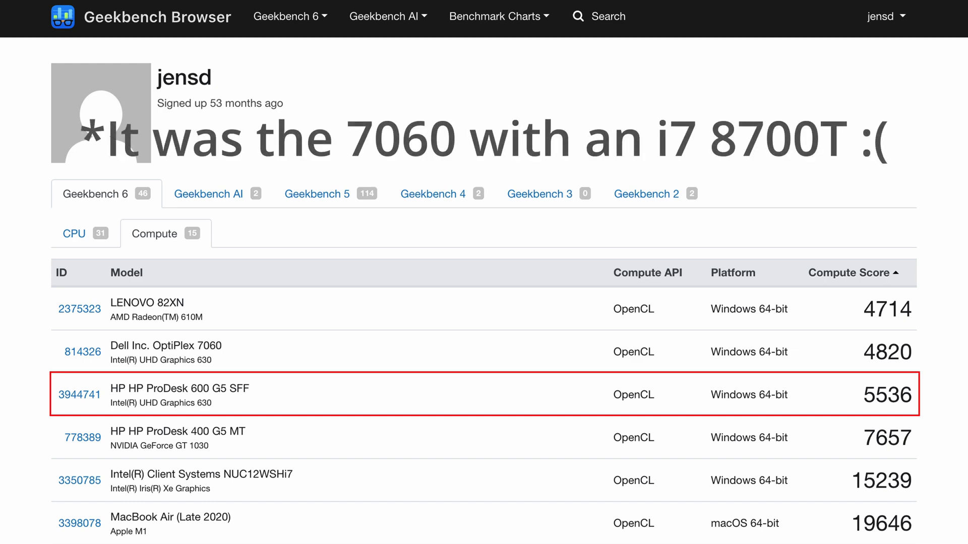
pyautogui.scroll(-3)
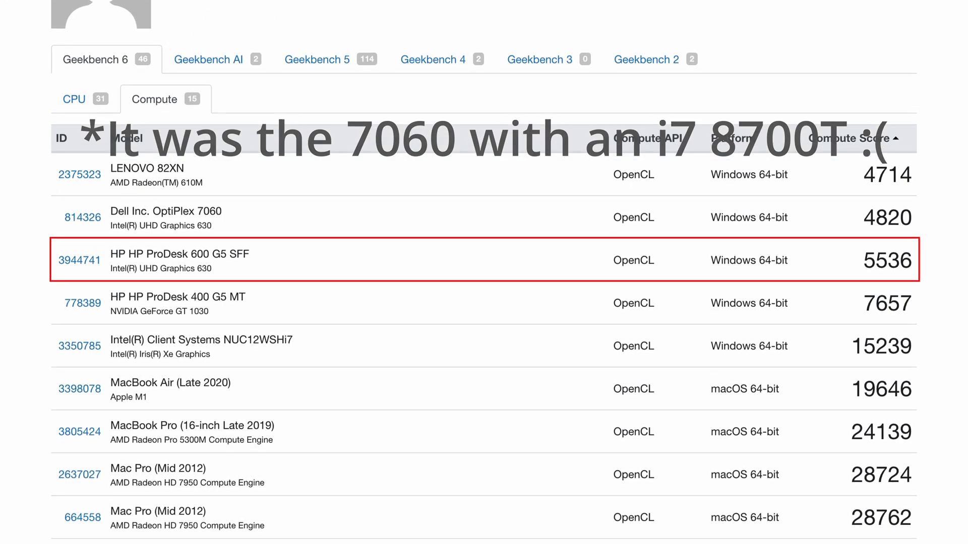
pyautogui.scroll(-3)
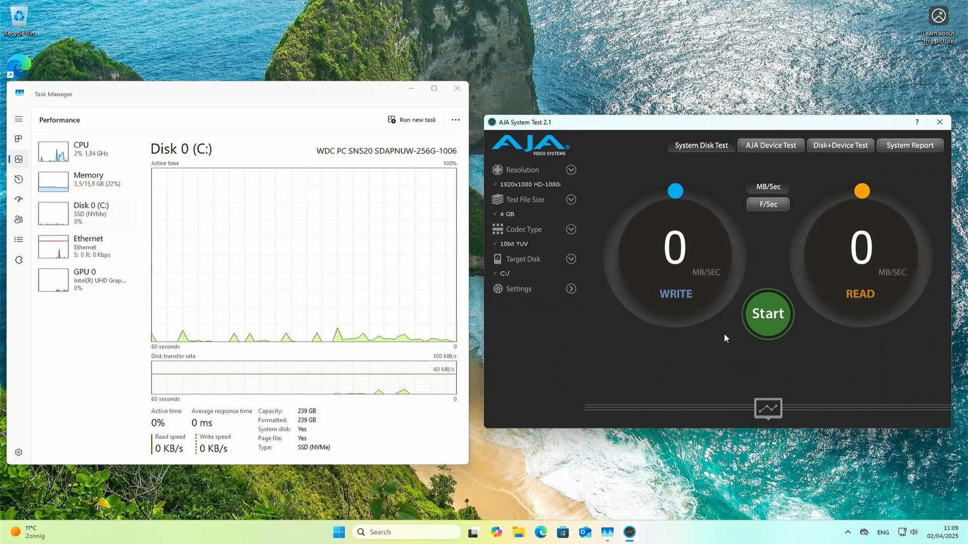
# Step: Run the C: disk speed test twice, ending near 490 MB/s write and 1439 MB/s read
pyautogui.click(766, 312)
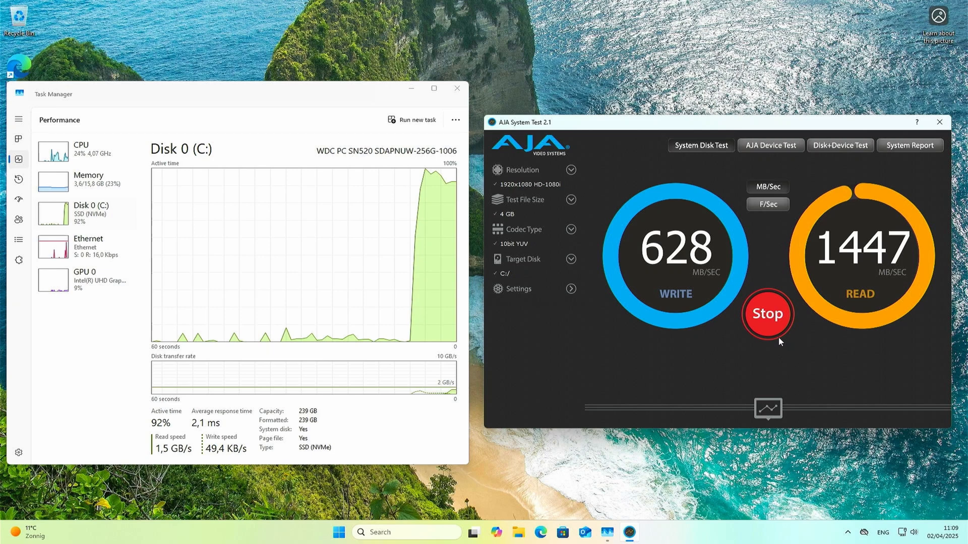
pyautogui.click(767, 313)
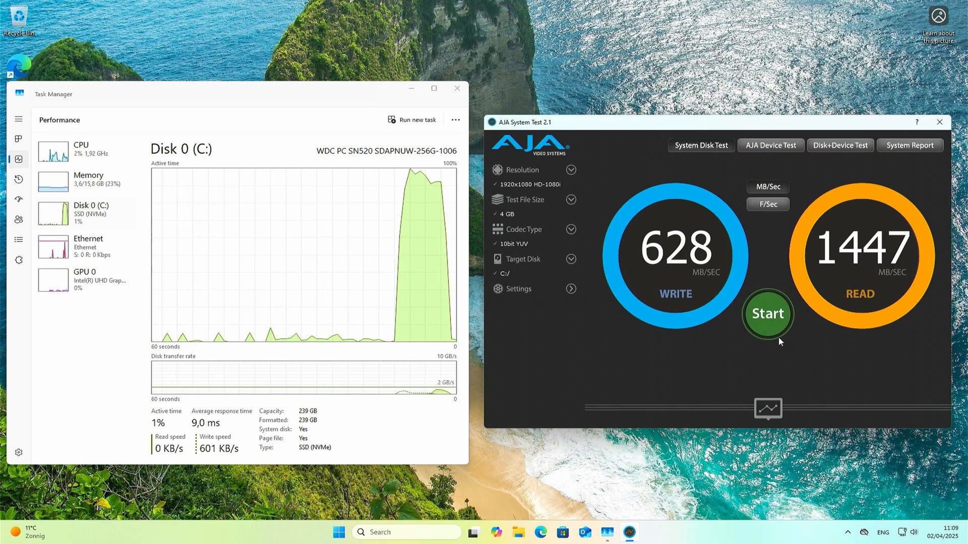
pyautogui.click(766, 313)
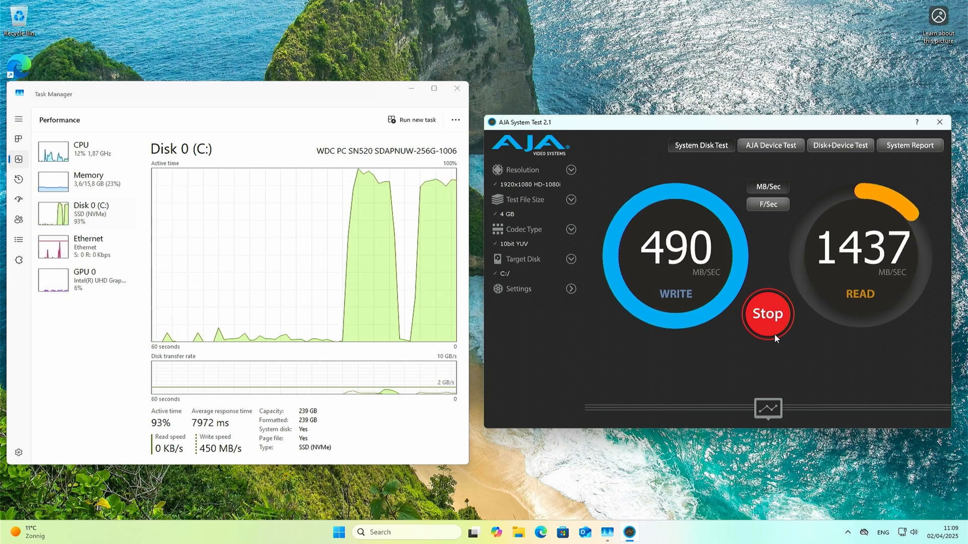
pyautogui.click(768, 314)
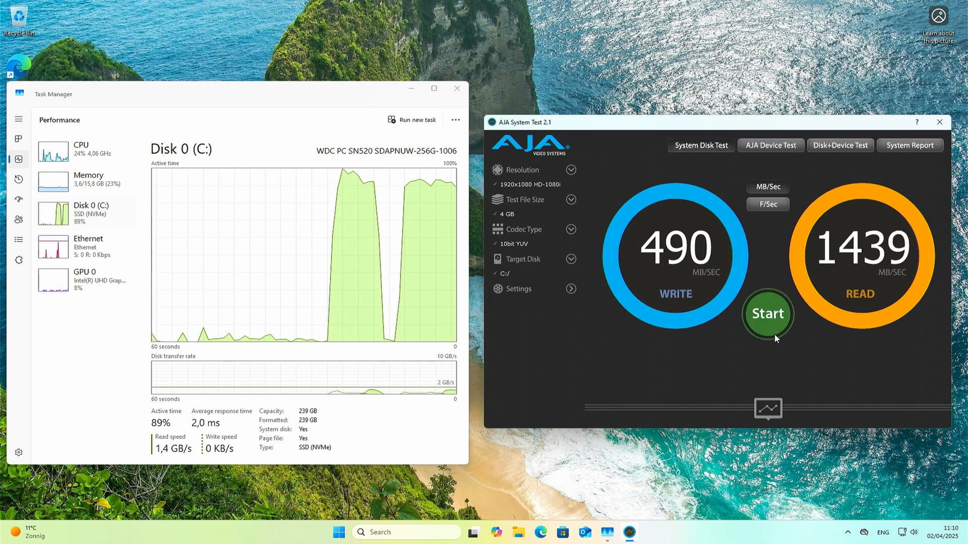